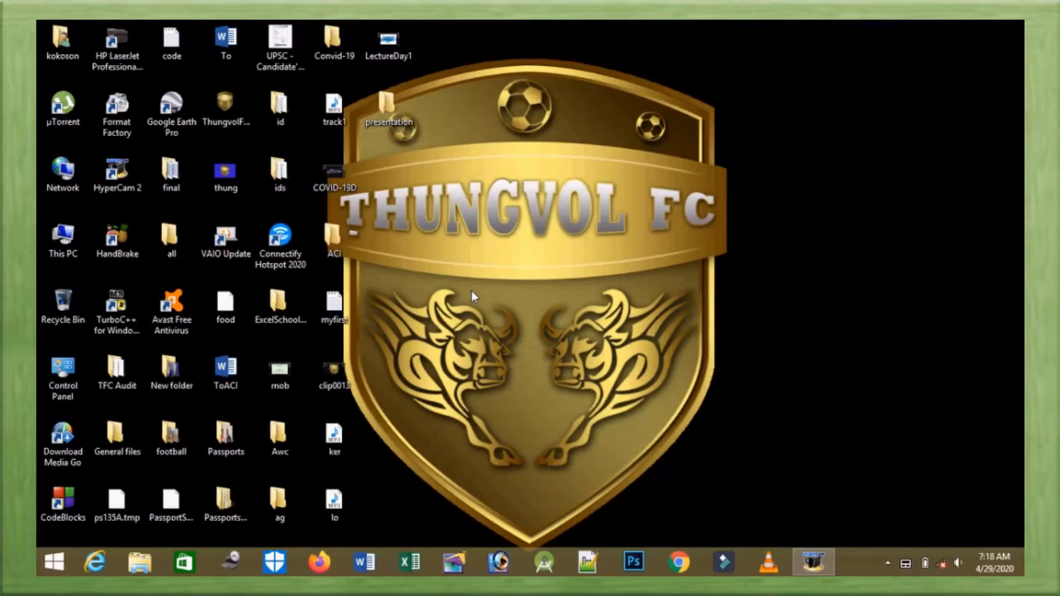
Open This PC from the desktop to list user folders and drives.
click(171, 238)
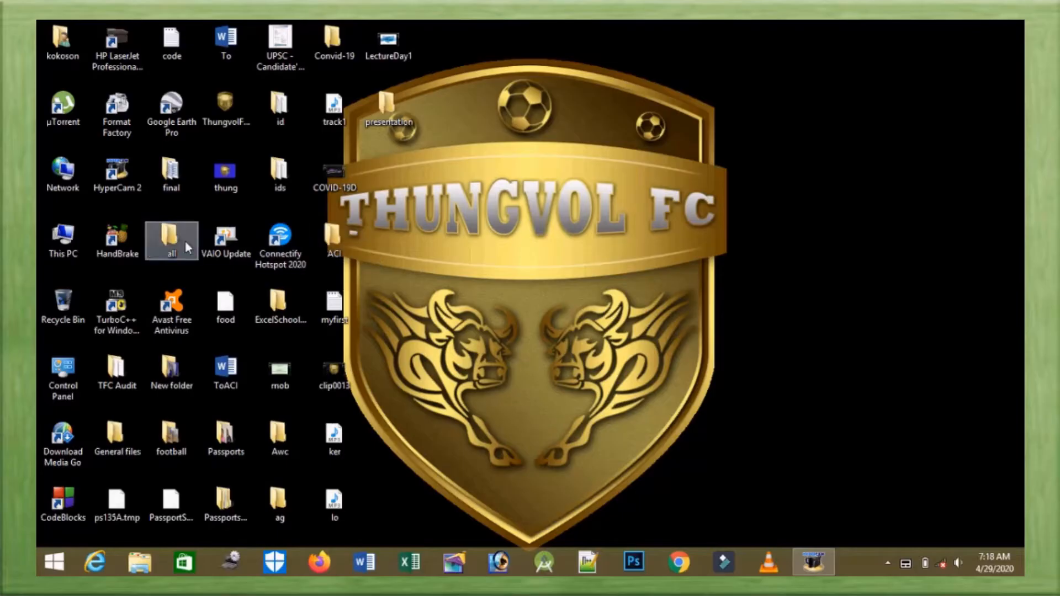
click(62, 238)
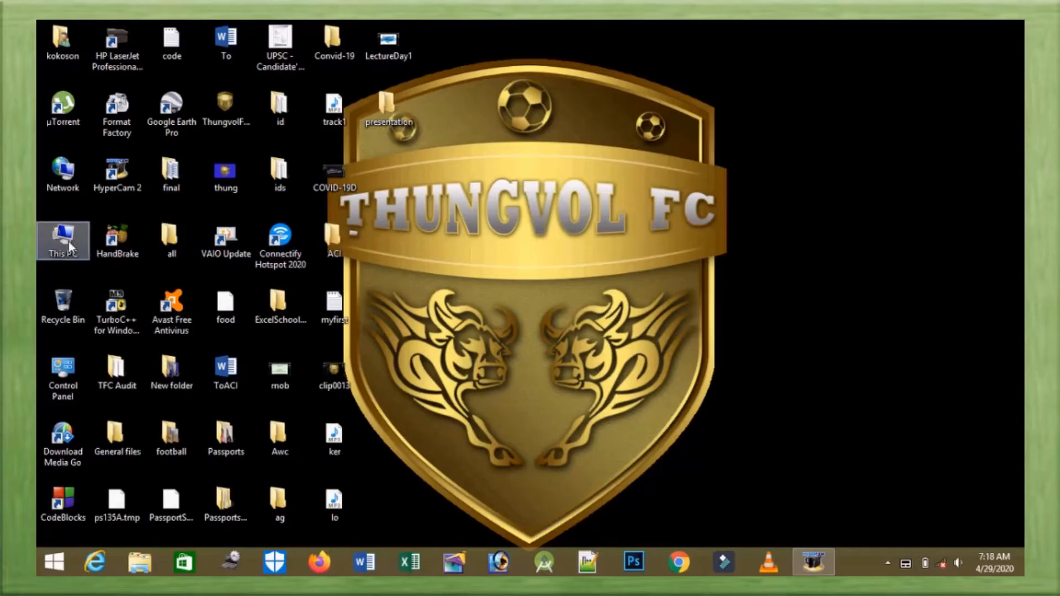
double_click(62, 239)
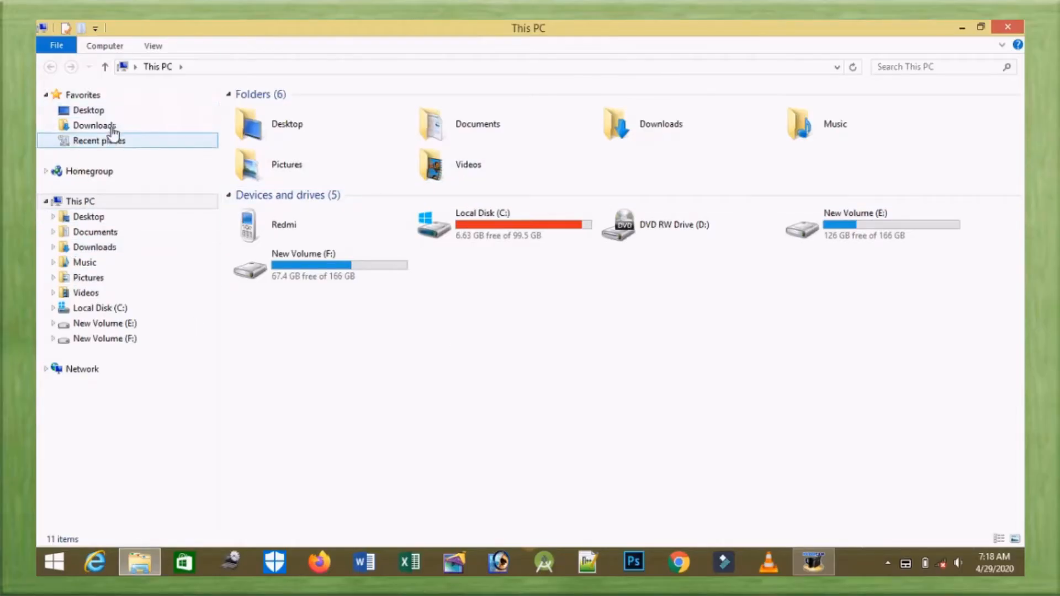
click(98, 308)
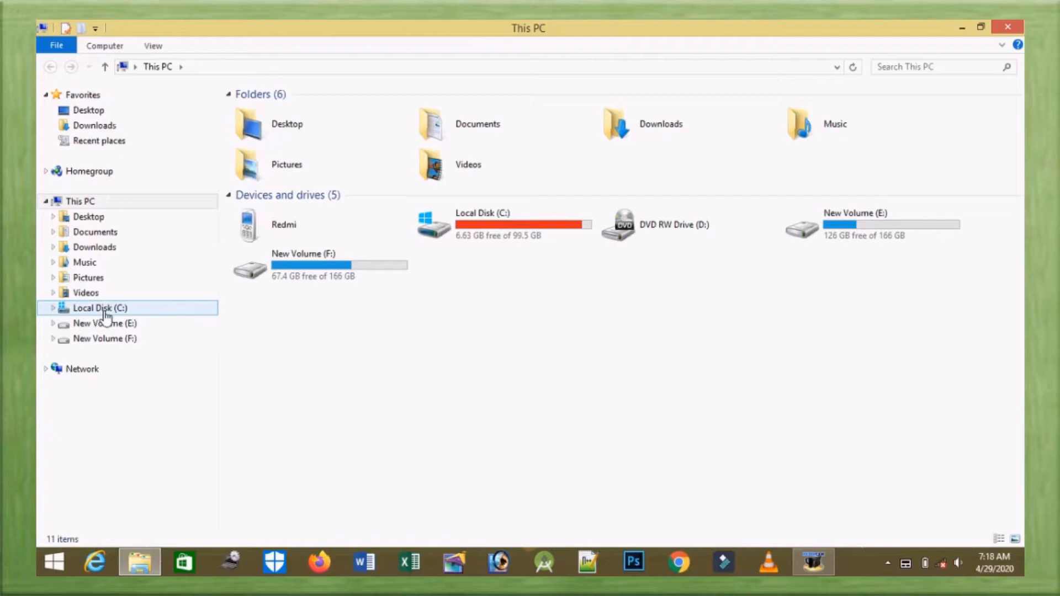
click(105, 339)
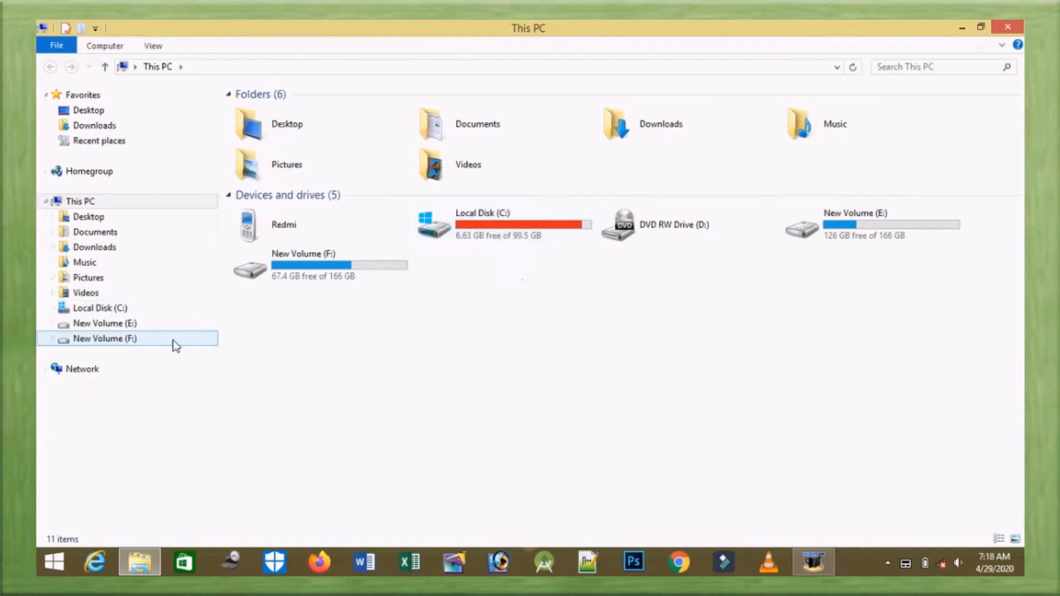
click(858, 231)
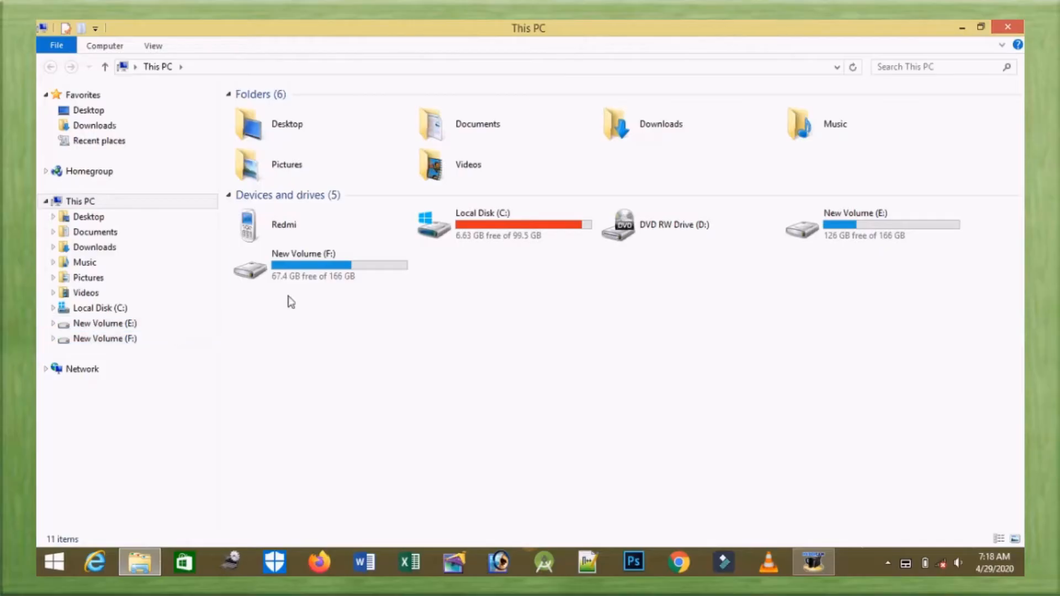
mouse_move(146, 371)
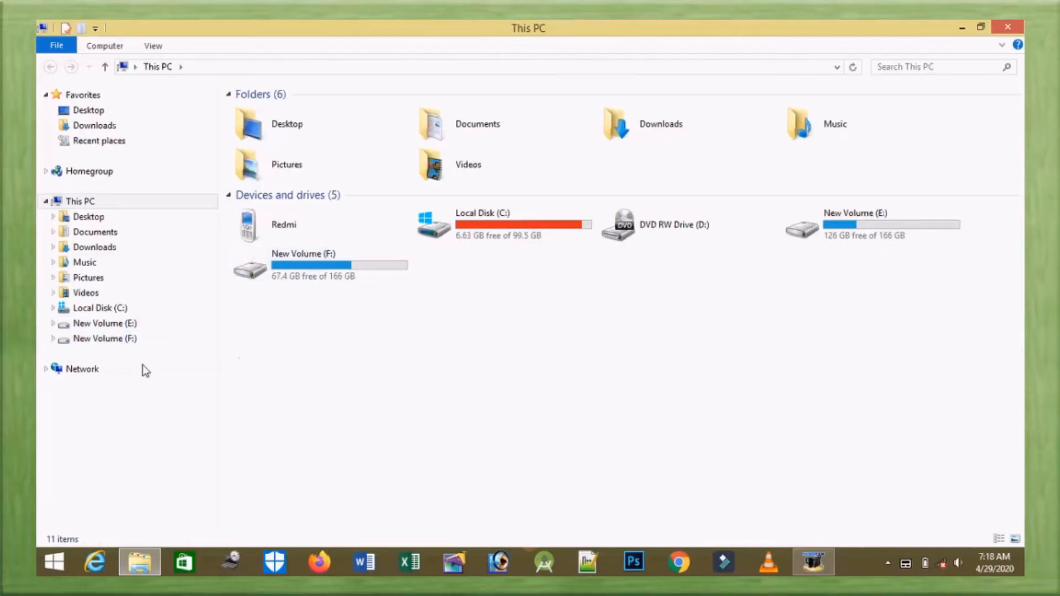
click(104, 339)
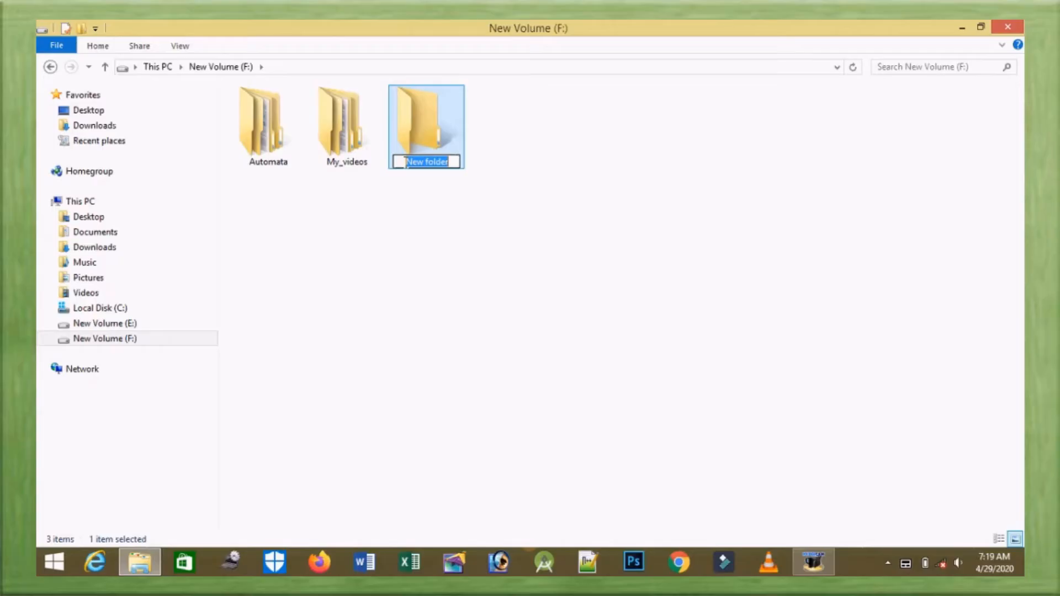
Create a folder in New Volume (F:) keeping the default name New folder.
text(new)
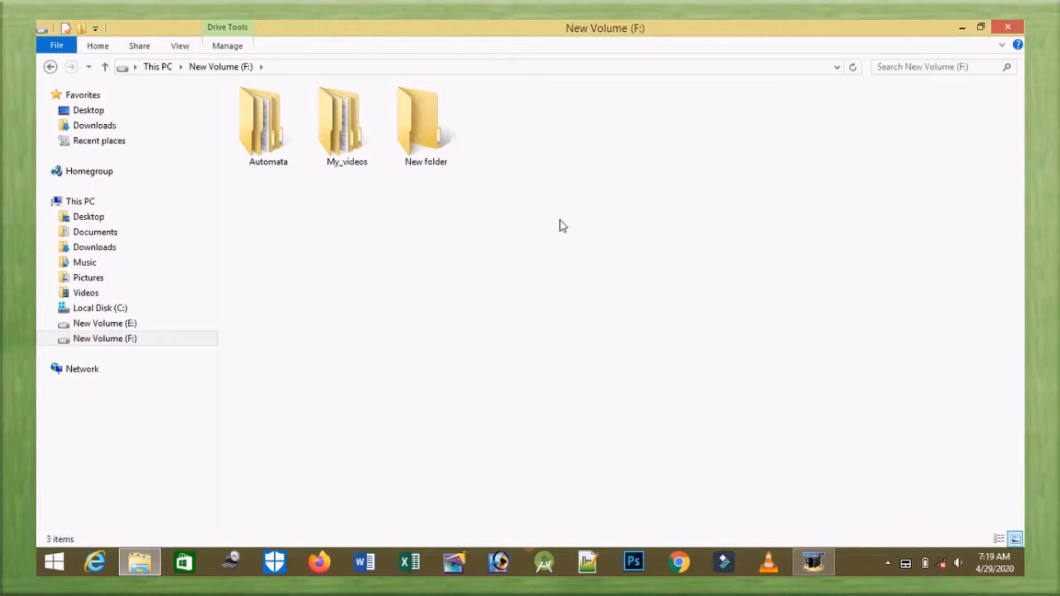
mouse_move(564, 283)
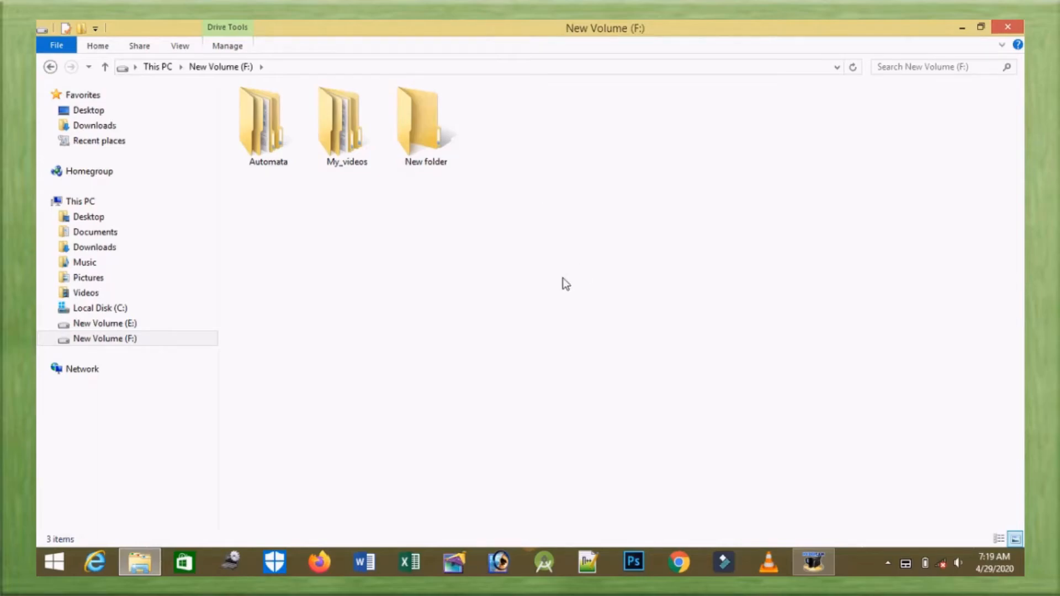
Create a new folder in New Volume (F:) named Second Folder via the context menu.
right_click(563, 285)
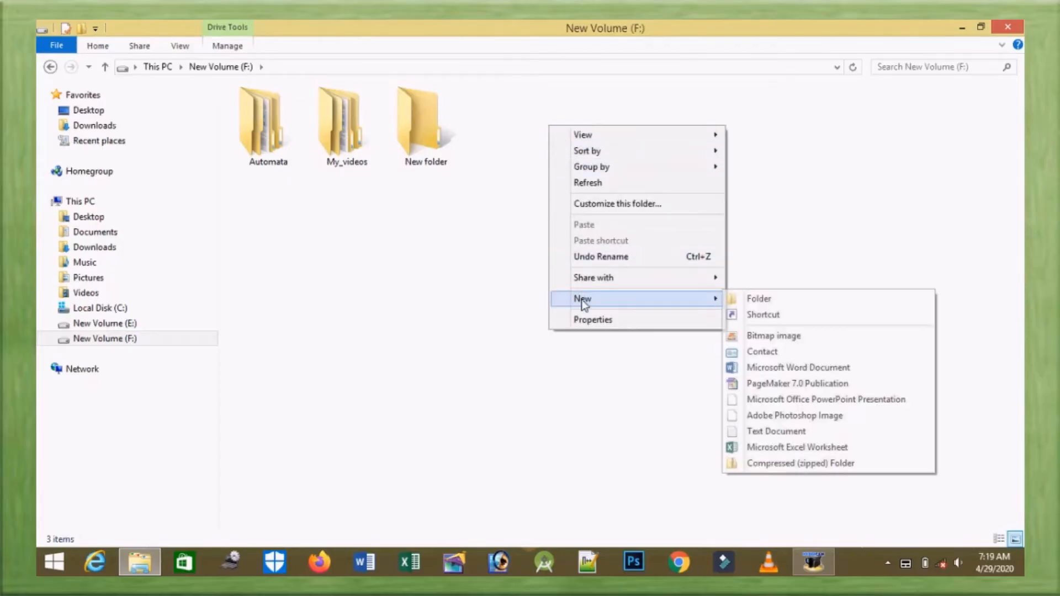
mouse_move(758, 298)
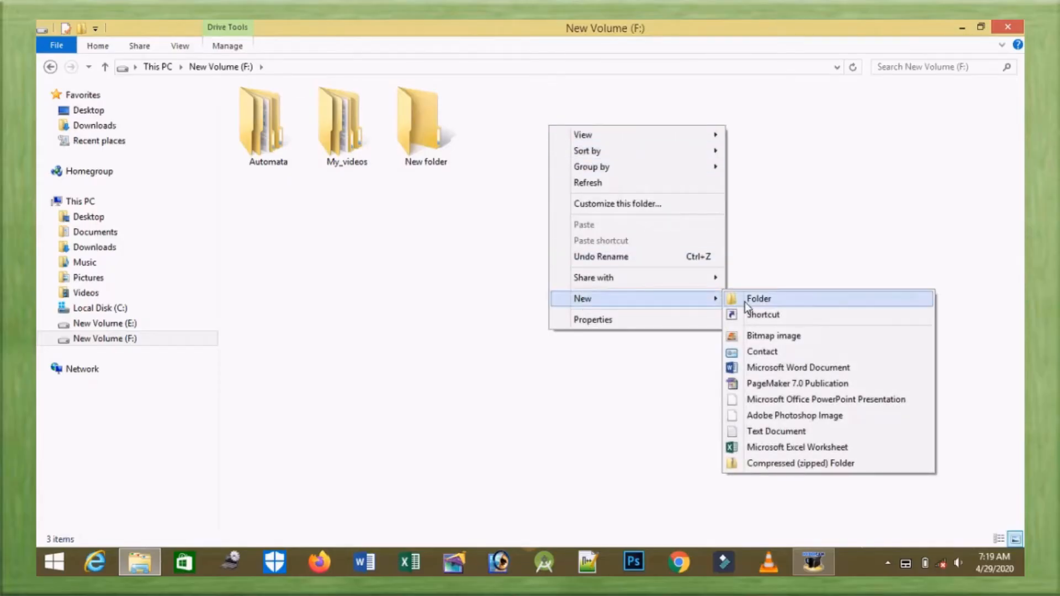
click(760, 298)
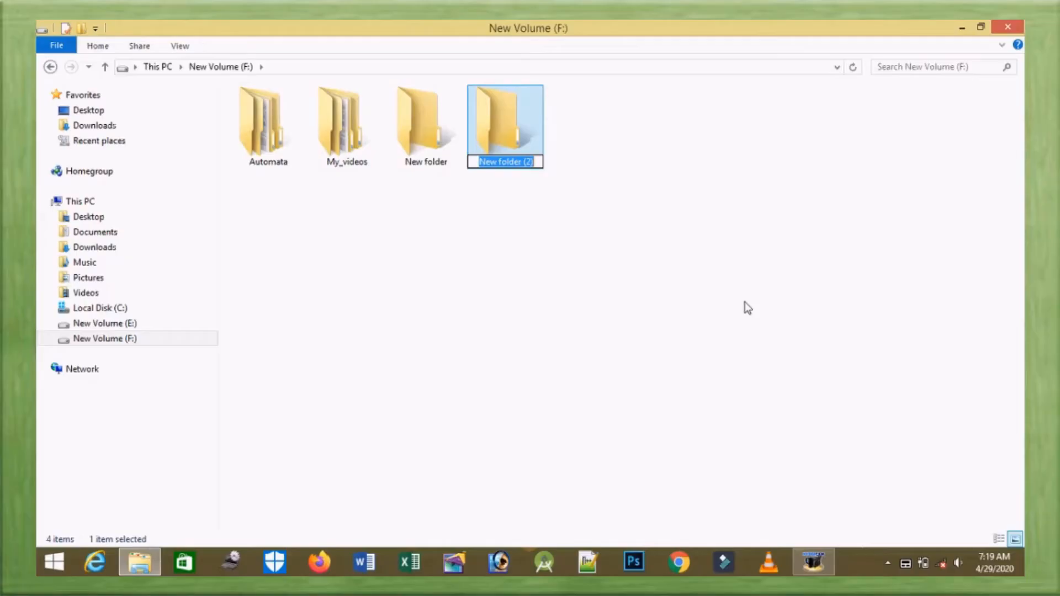
text(S)
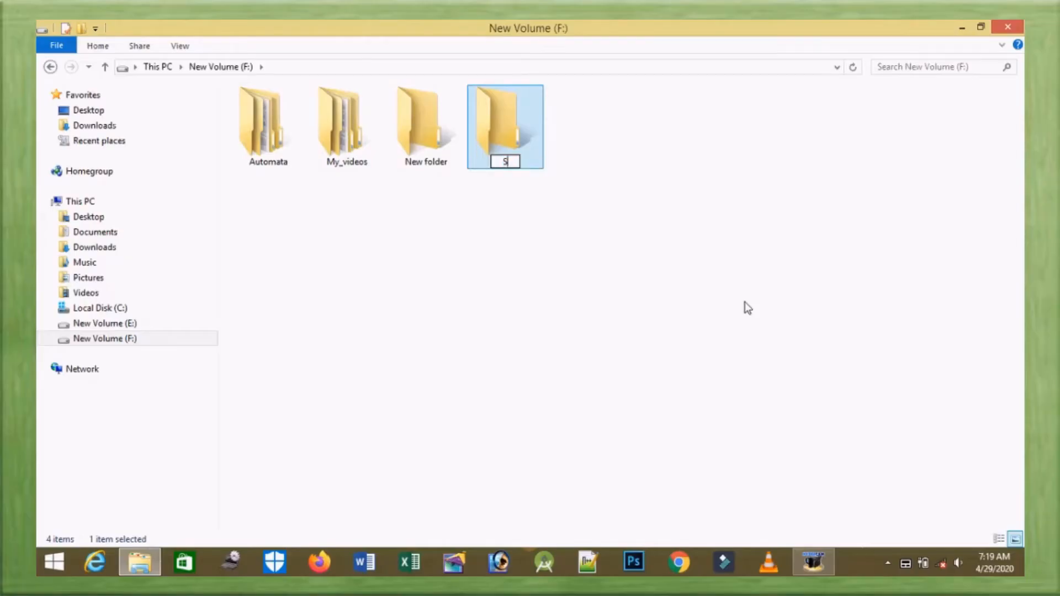
text(econd)
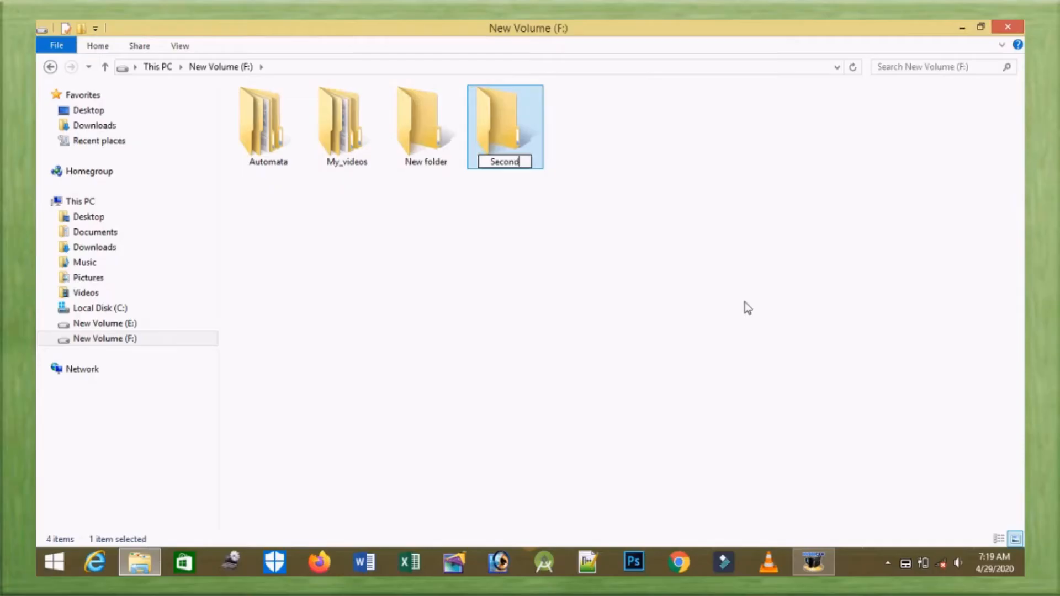
text(Folder)
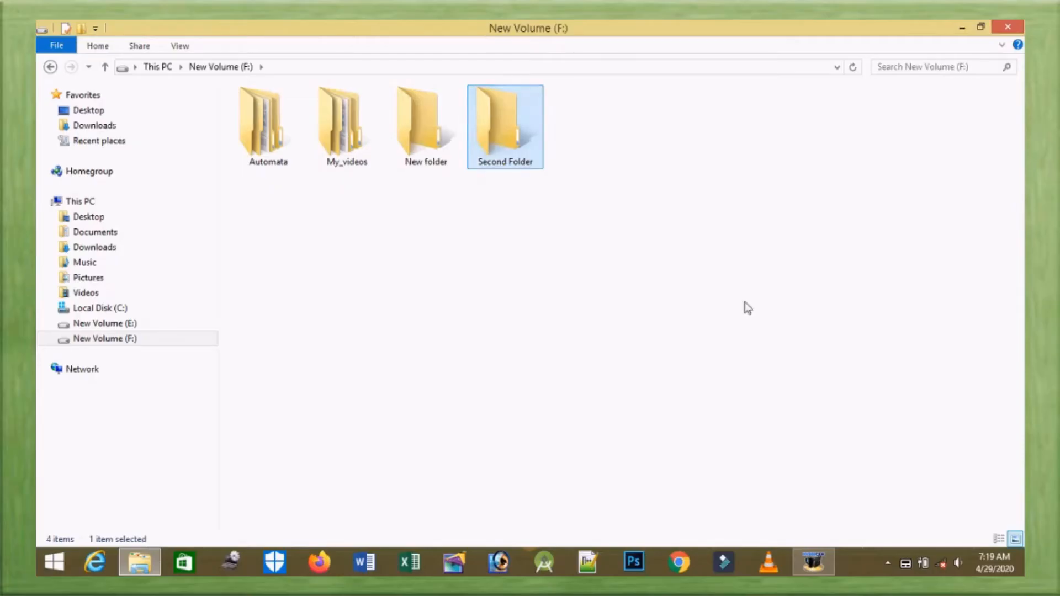
click(425, 120)
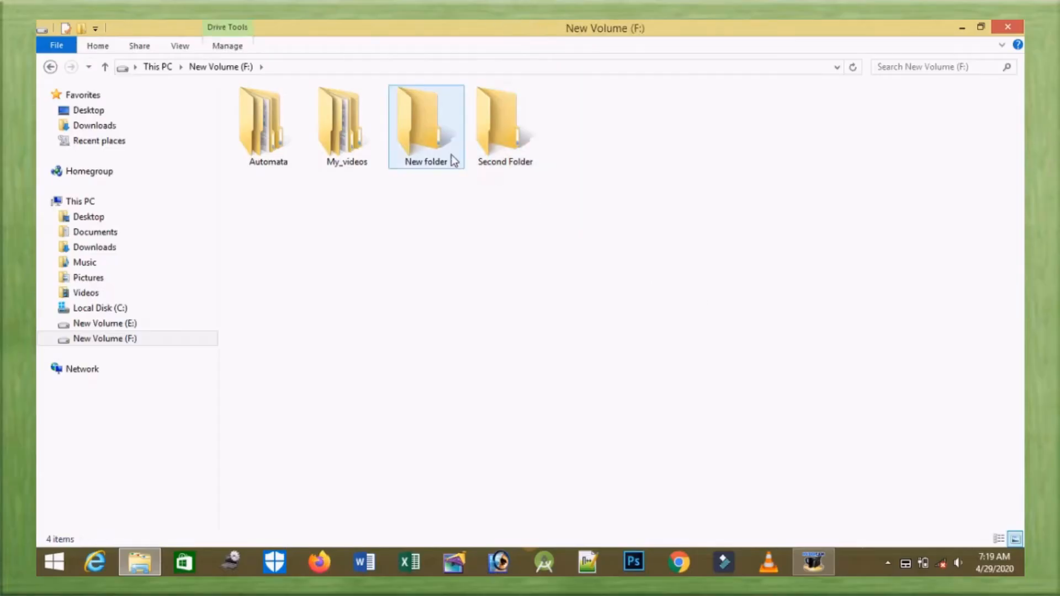
click(504, 116)
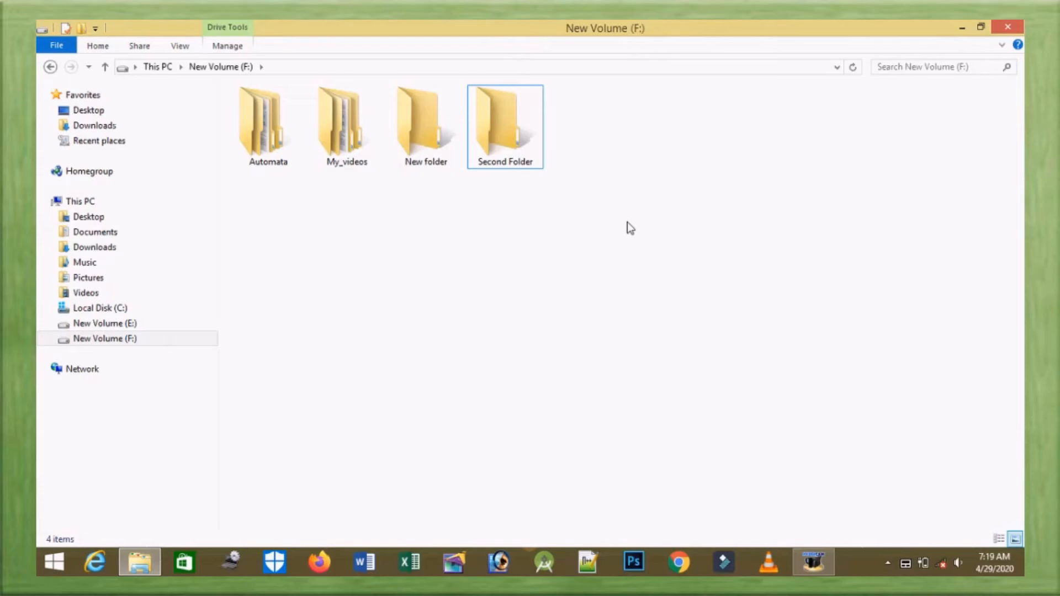
mouse_move(495, 232)
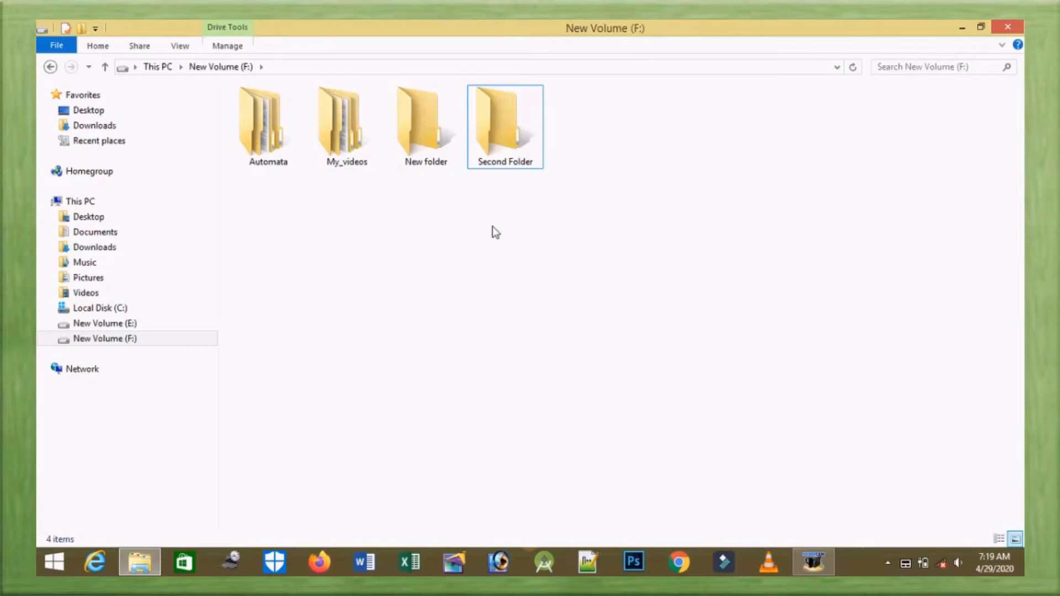
mouse_move(464, 207)
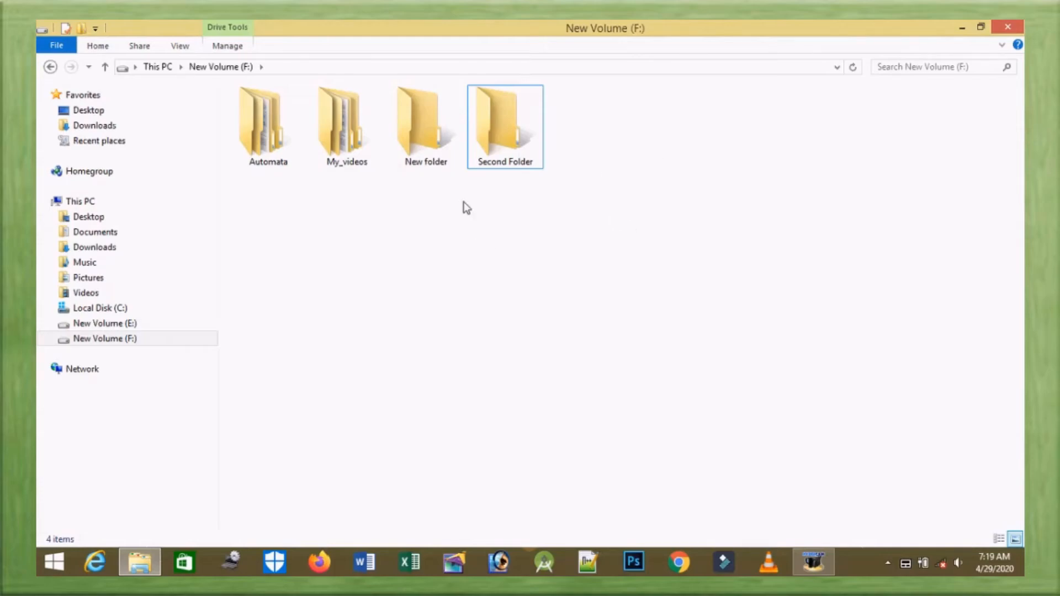
click(426, 122)
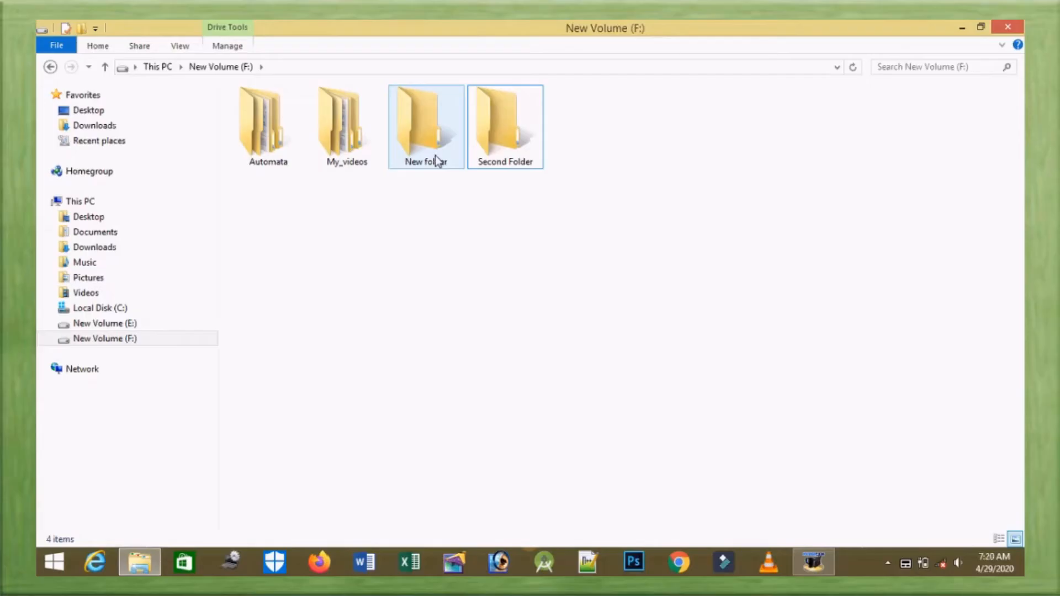
Rename New folder in New Volume (F:) to My folder1.
click(425, 121)
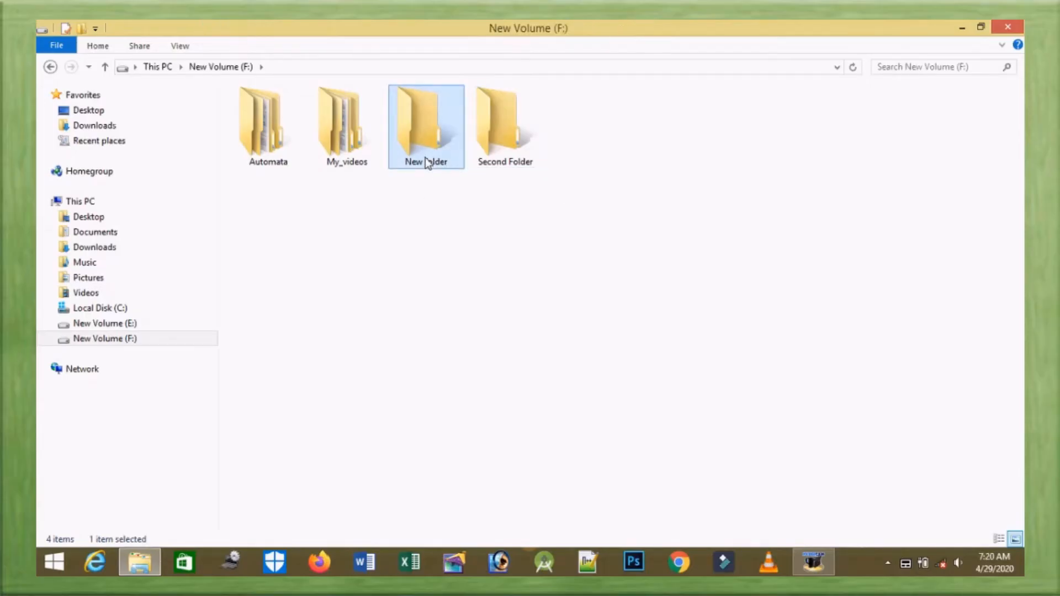
right_click(426, 124)
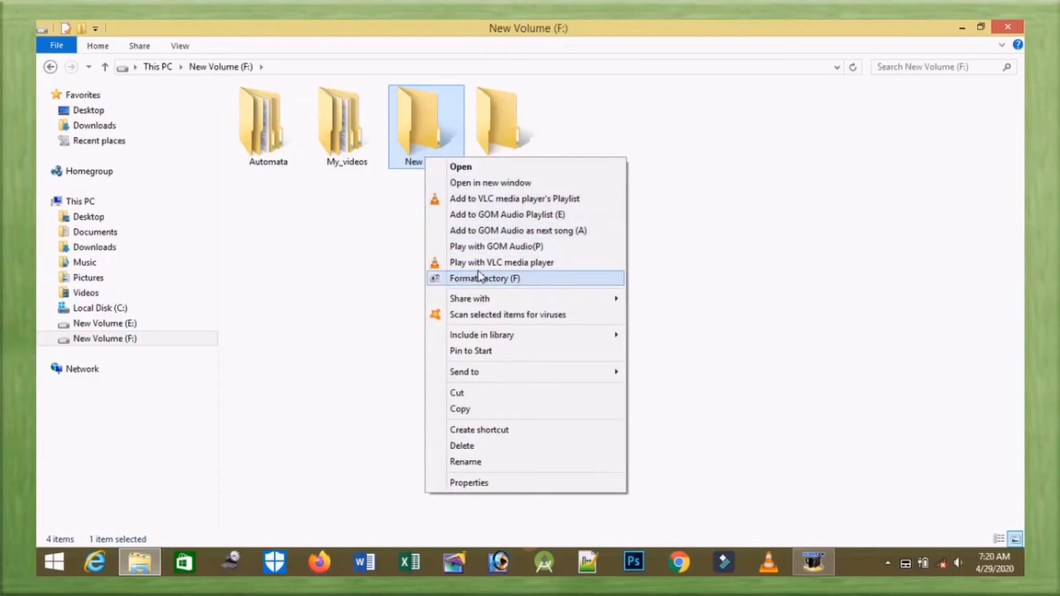
click(465, 462)
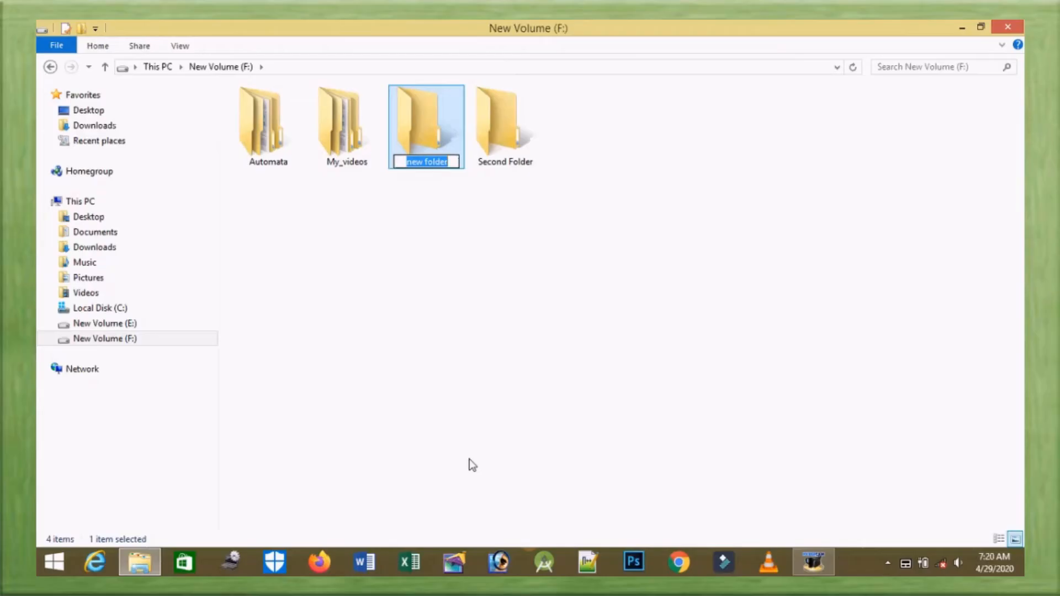
text(My fol)
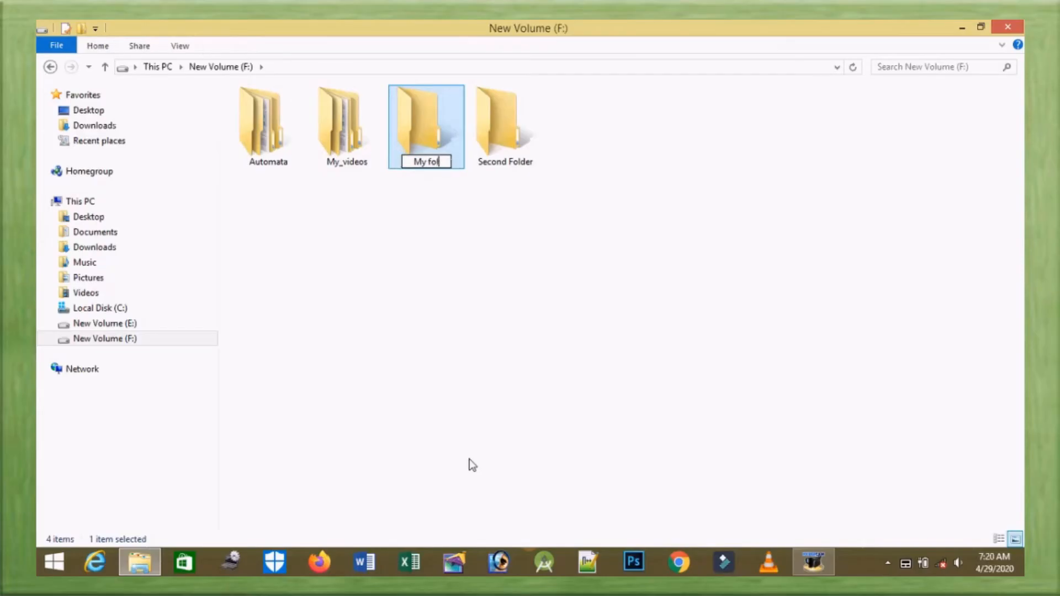
text(der)
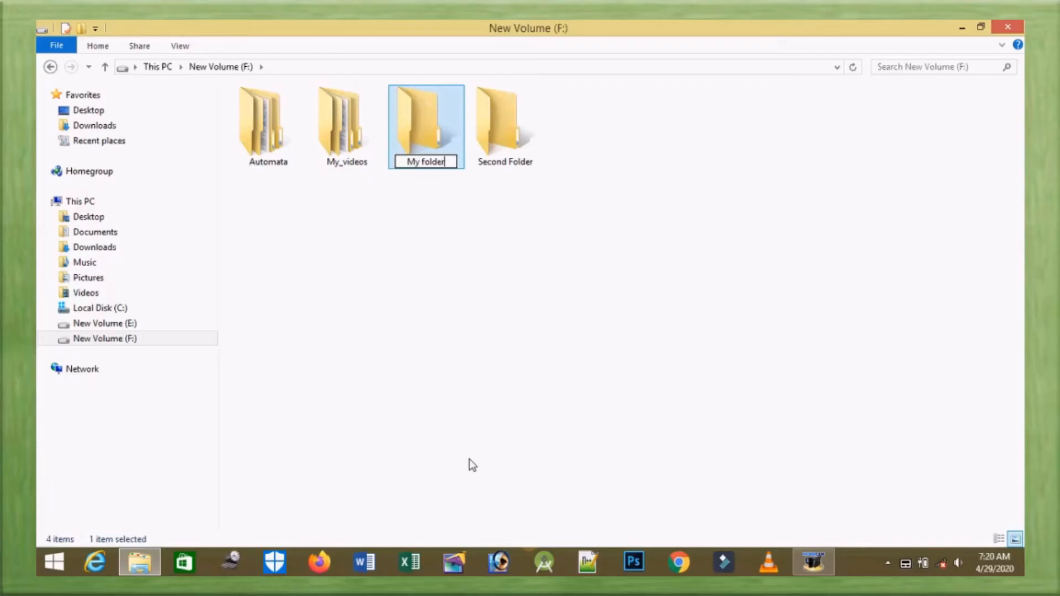
text(1)
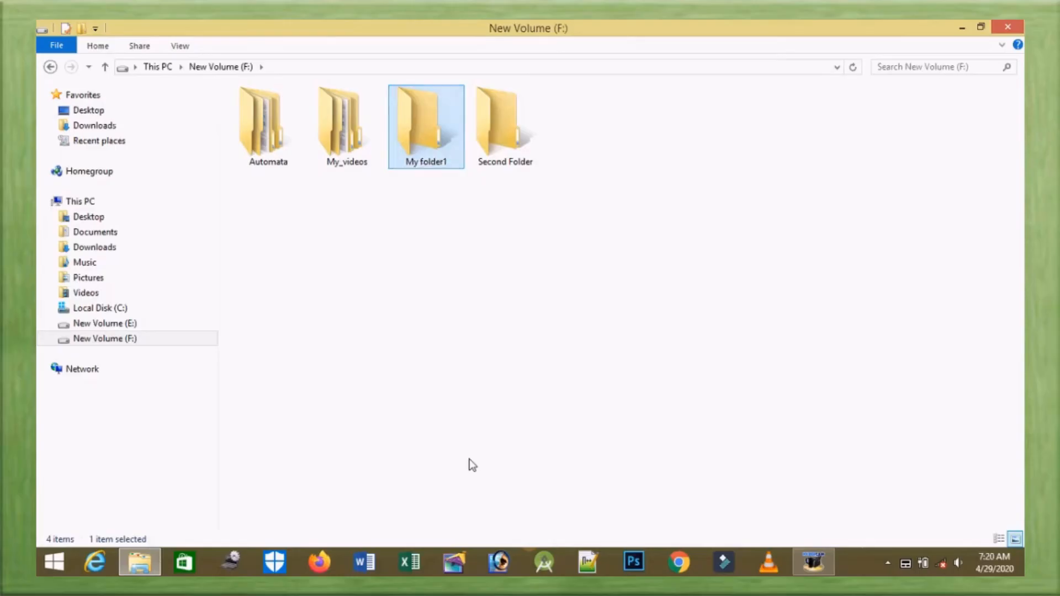
mouse_move(577, 281)
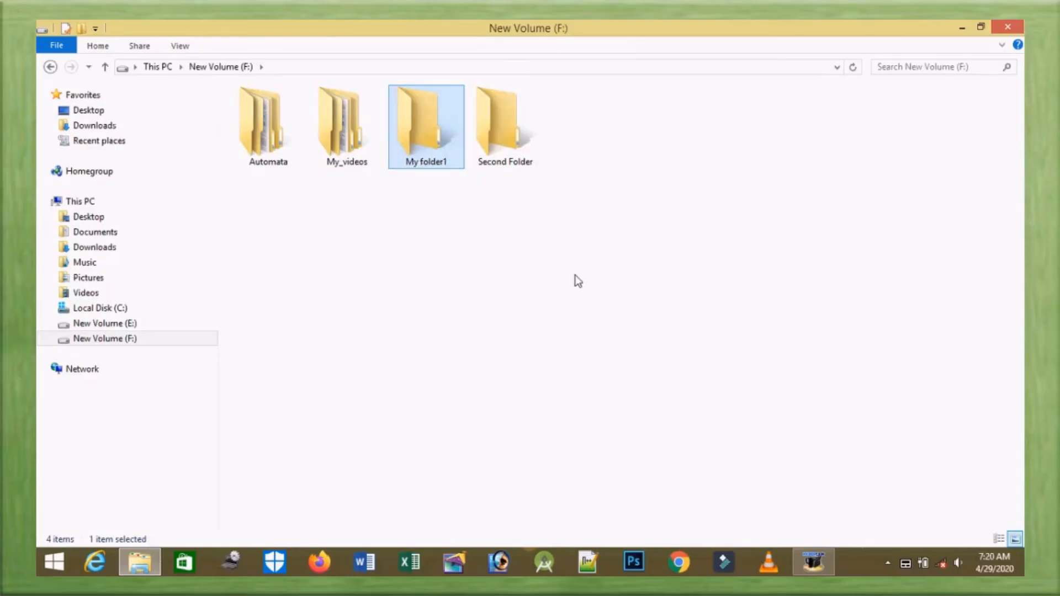
click(505, 121)
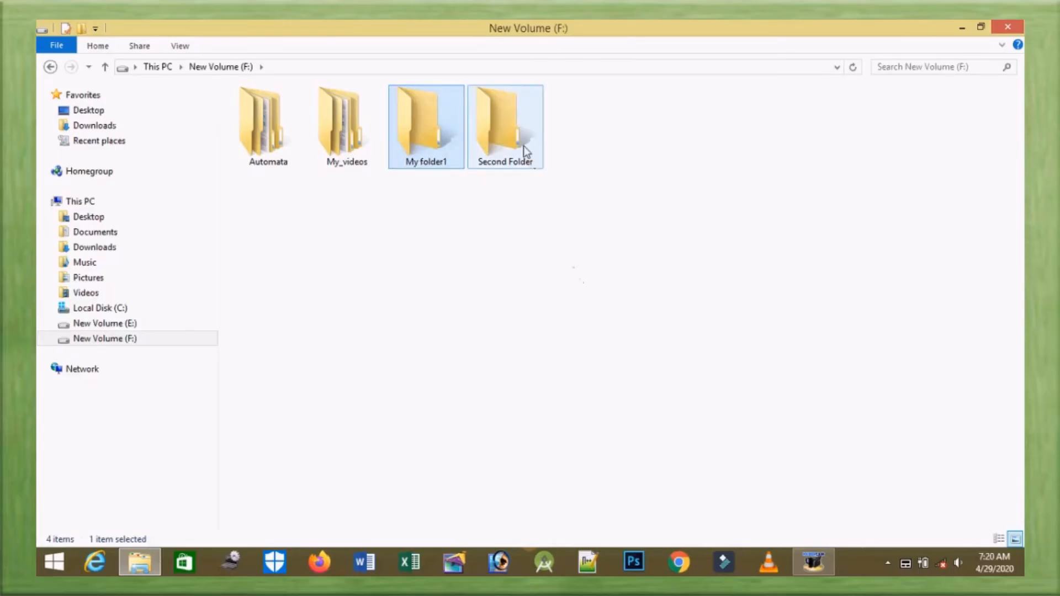
click(506, 121)
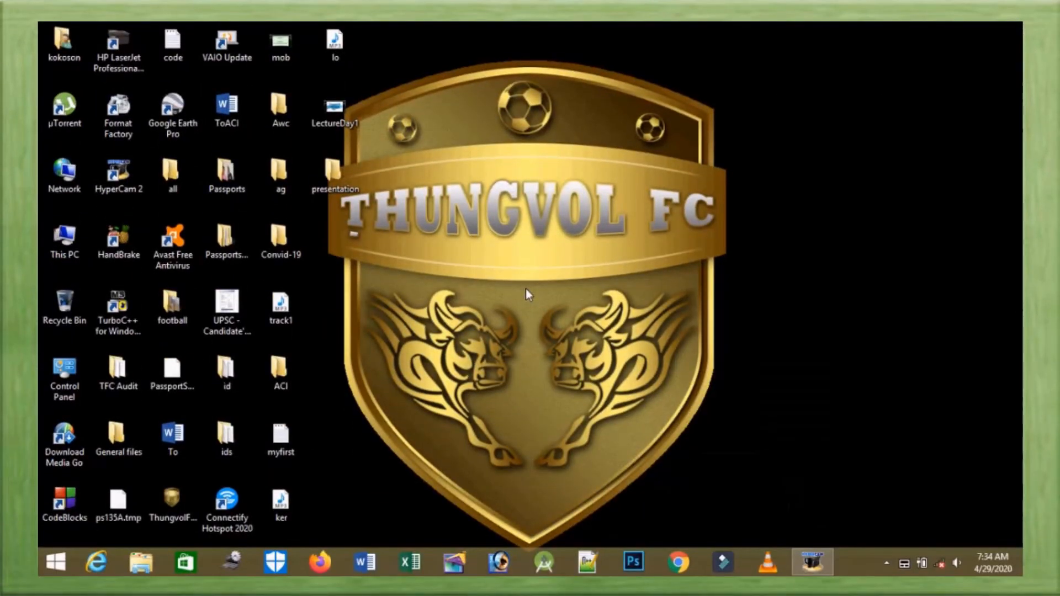
click(335, 172)
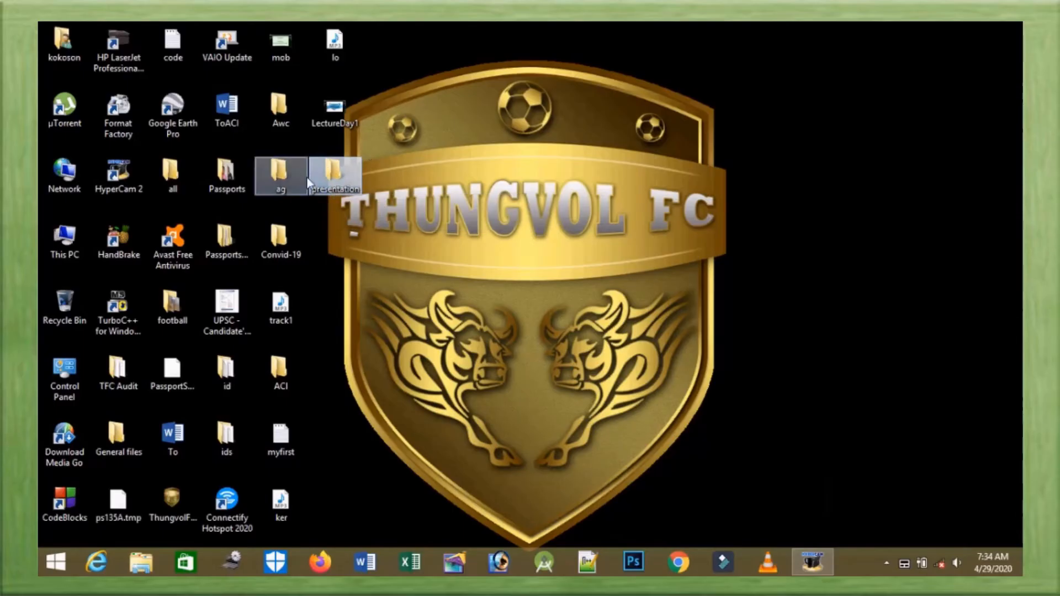
mouse_move(336, 176)
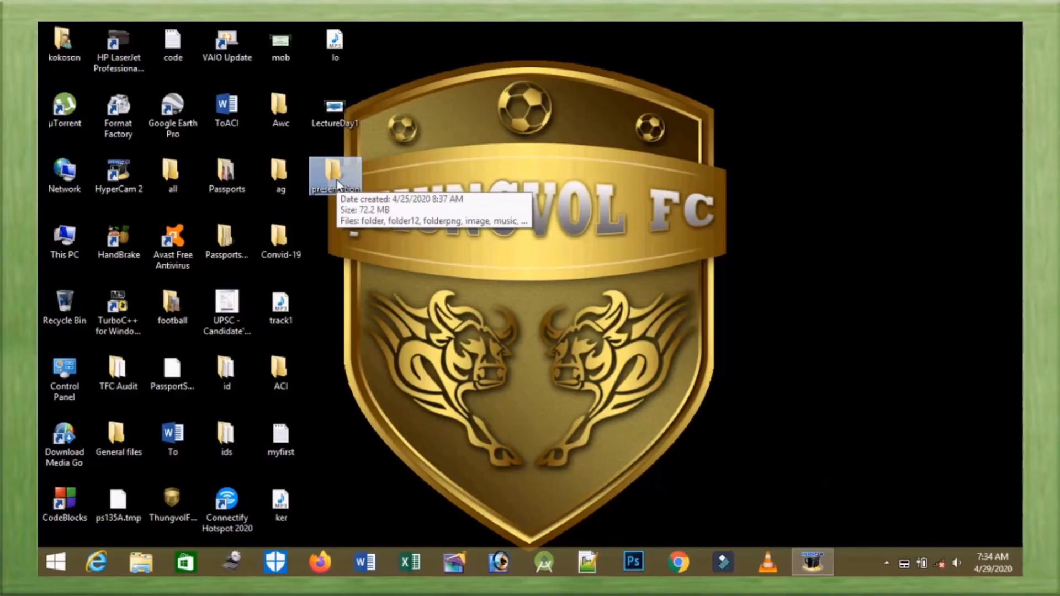
right_click(334, 174)
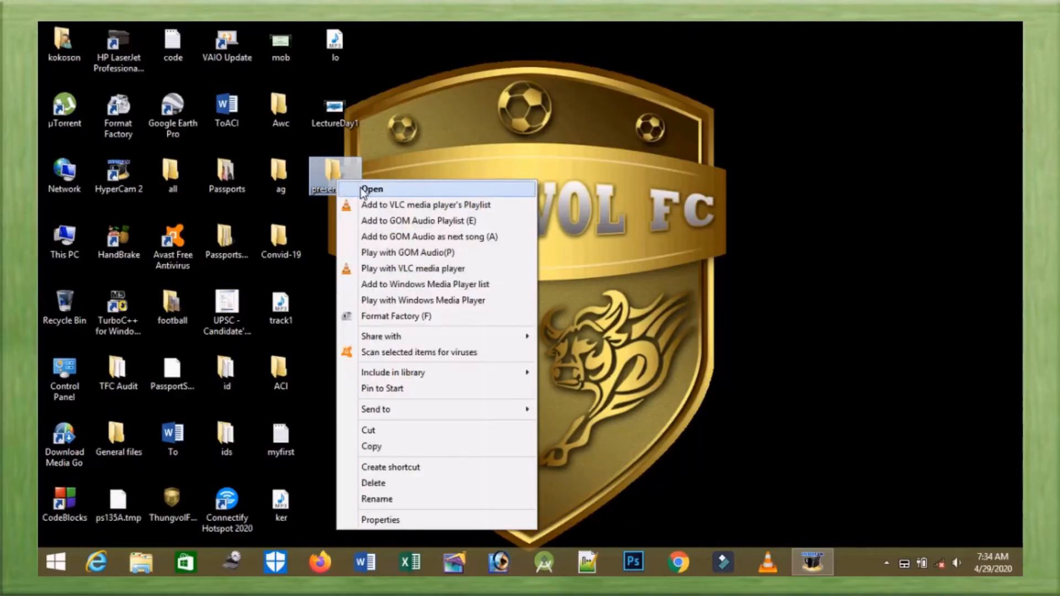
click(373, 189)
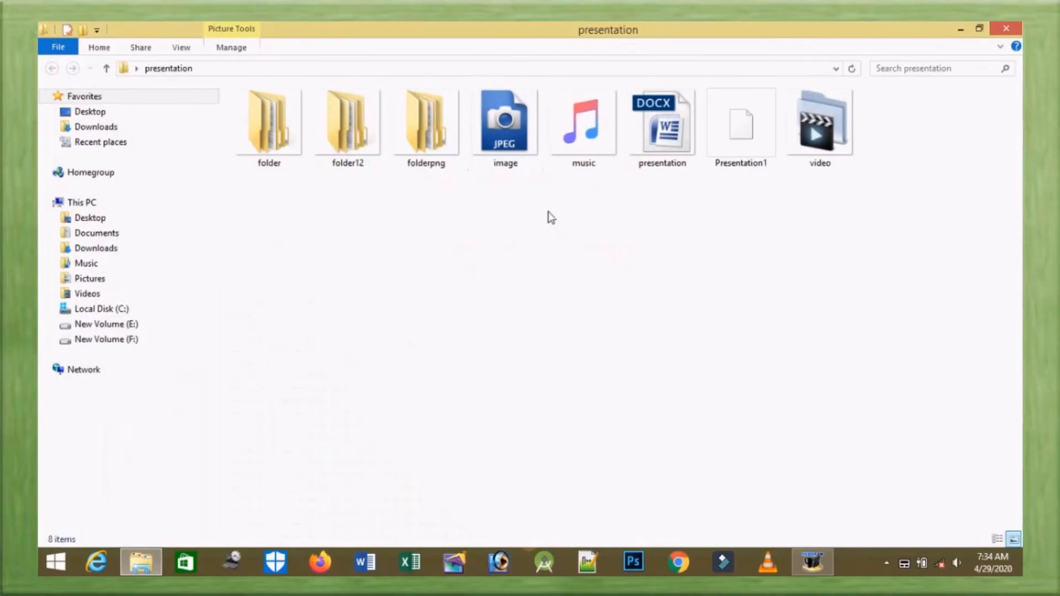
mouse_move(351, 217)
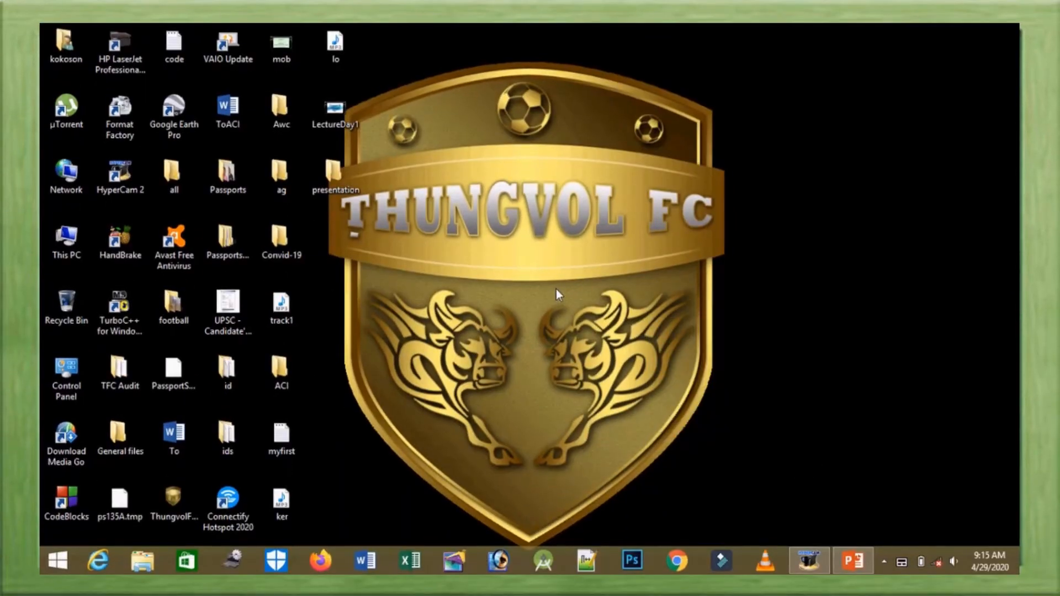
Open the presentation folder from the desktop and delete its image file.
click(336, 171)
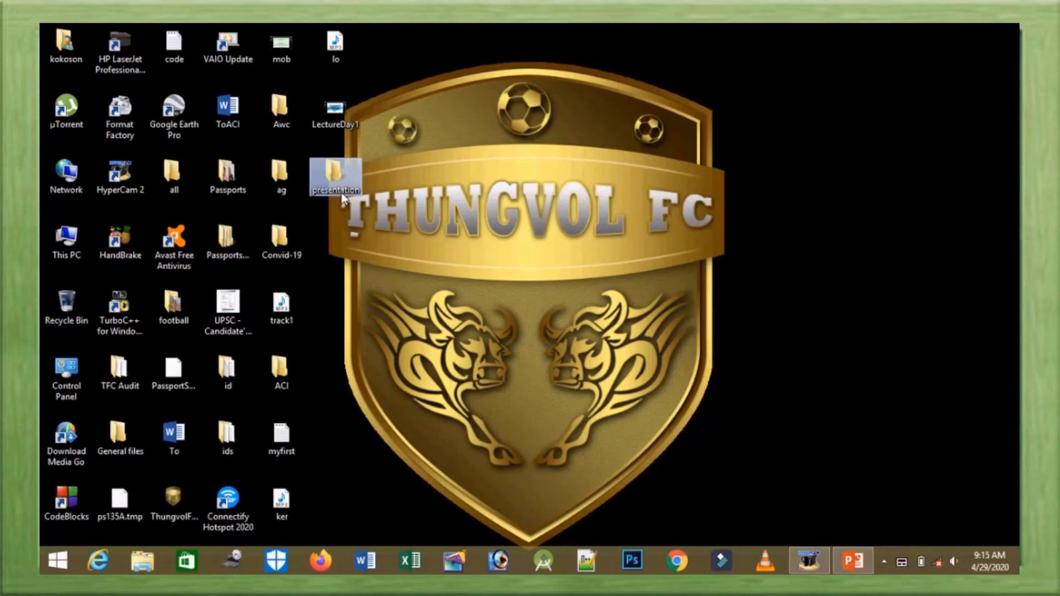
right_click(336, 175)
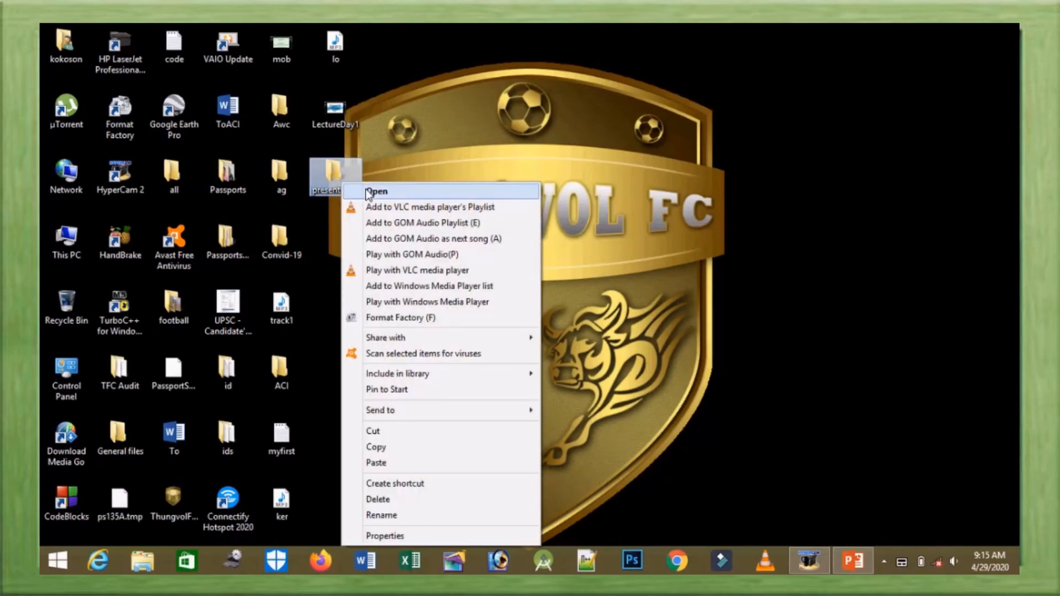
click(379, 191)
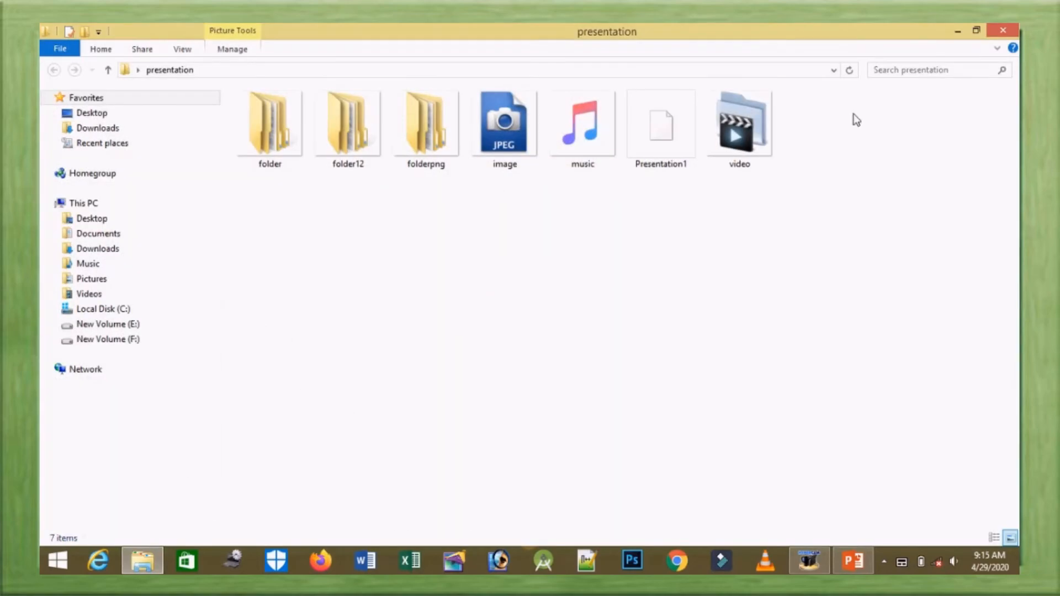
click(506, 123)
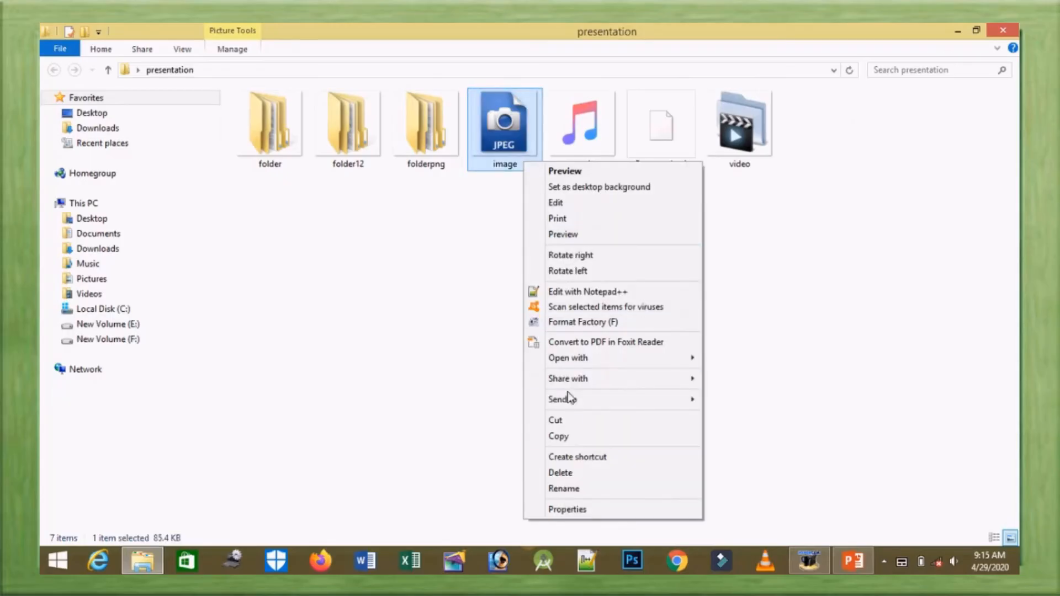
mouse_move(572, 473)
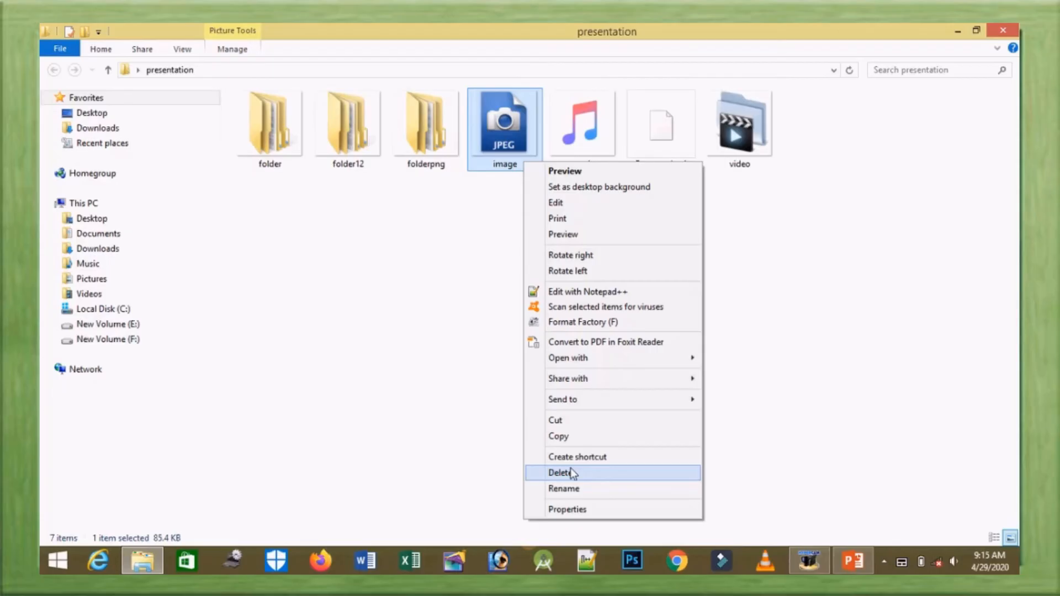
click(565, 473)
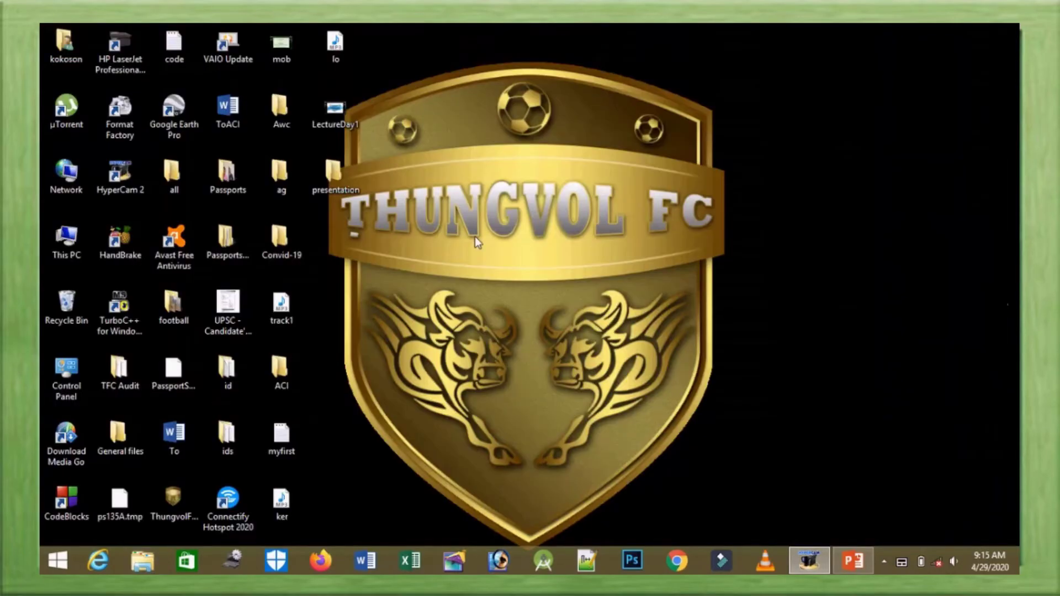
click(65, 308)
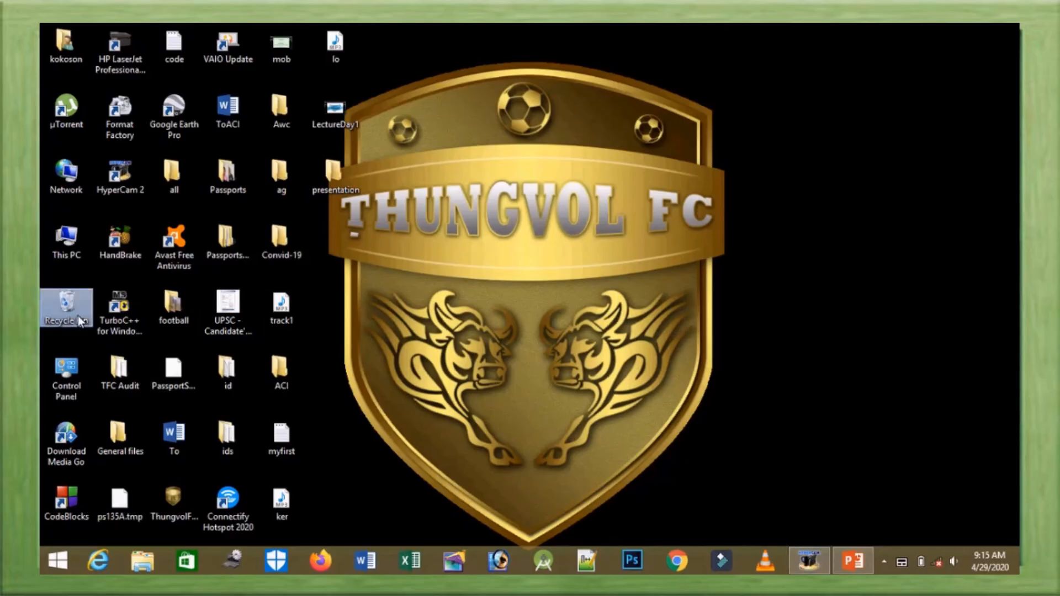
click(119, 309)
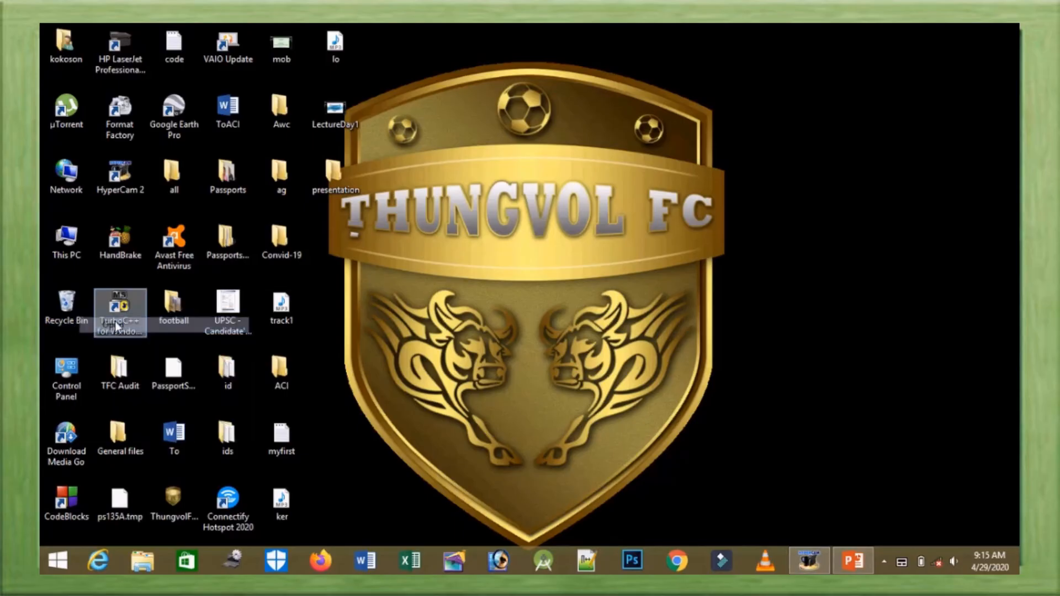
double_click(67, 300)
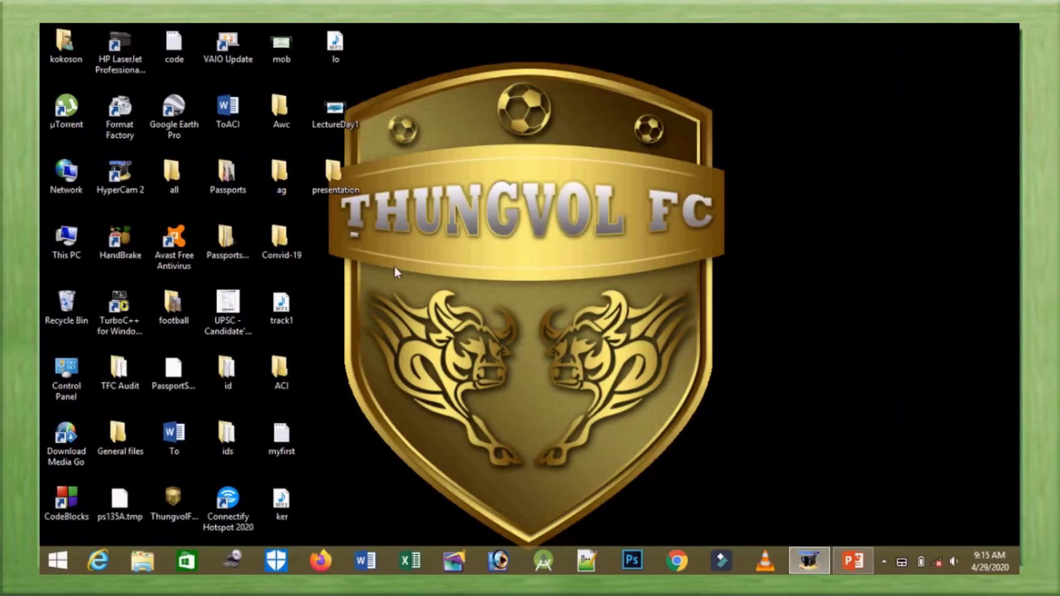
click(334, 171)
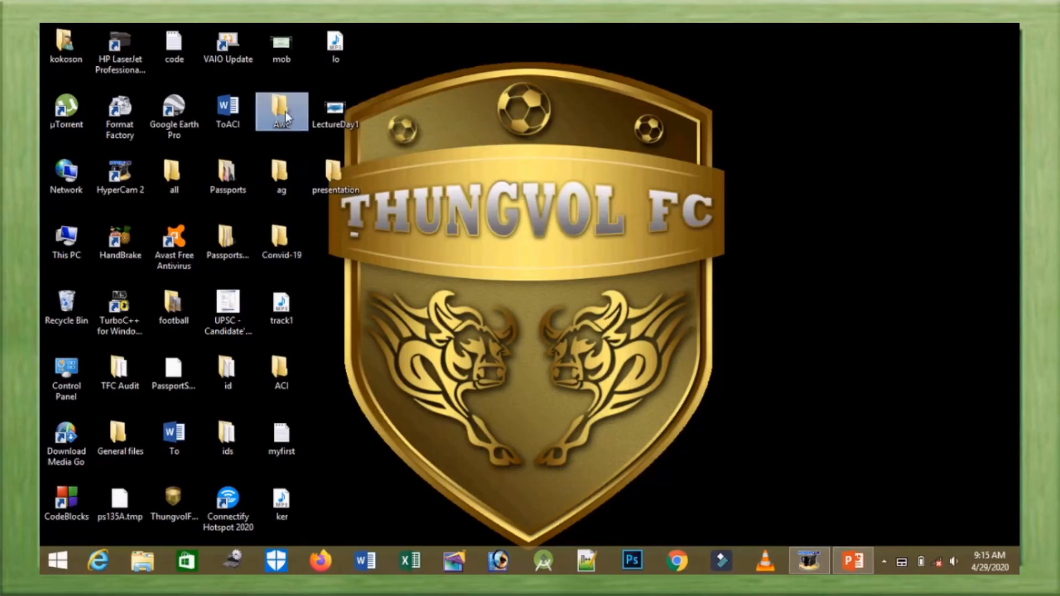
Delete the Awc folder from the desktop and open the Recycle Bin.
right_click(281, 111)
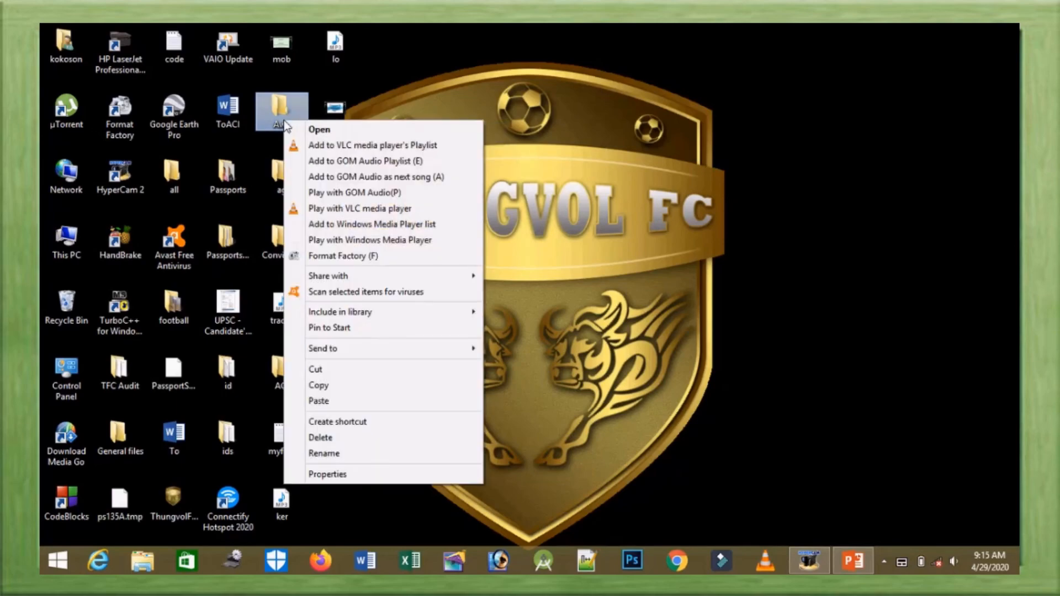
mouse_move(342, 446)
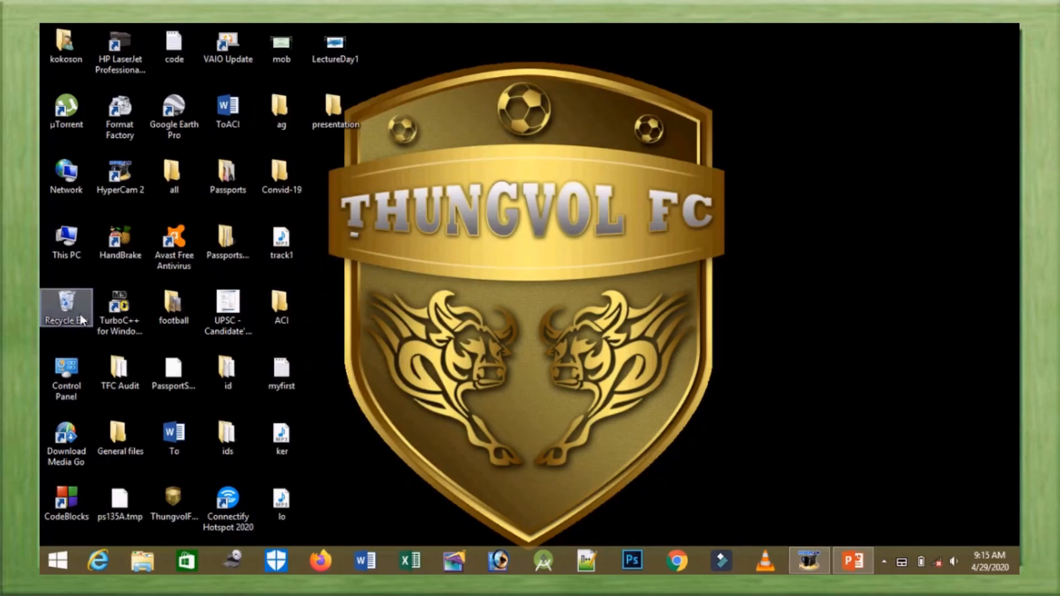
right_click(65, 305)
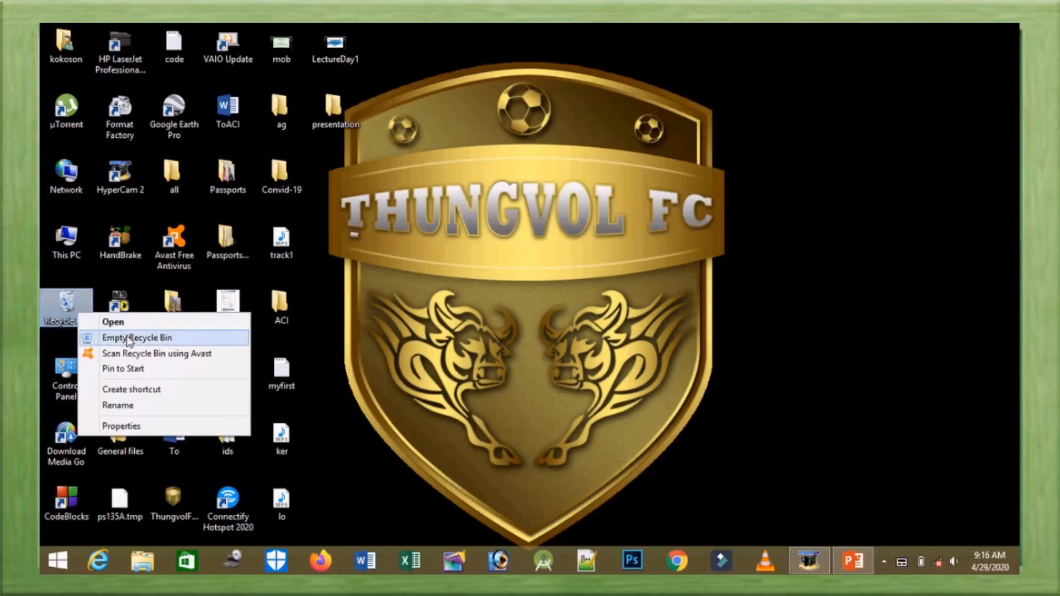
click(114, 322)
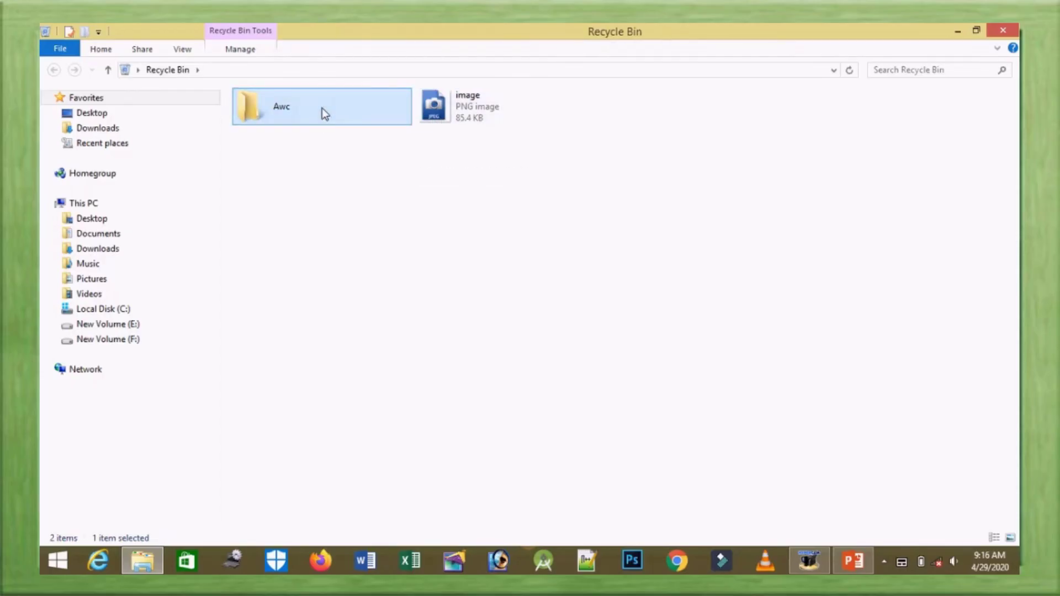
Restore Awc from the Recycle Bin to the desktop and close the bin.
click(241, 50)
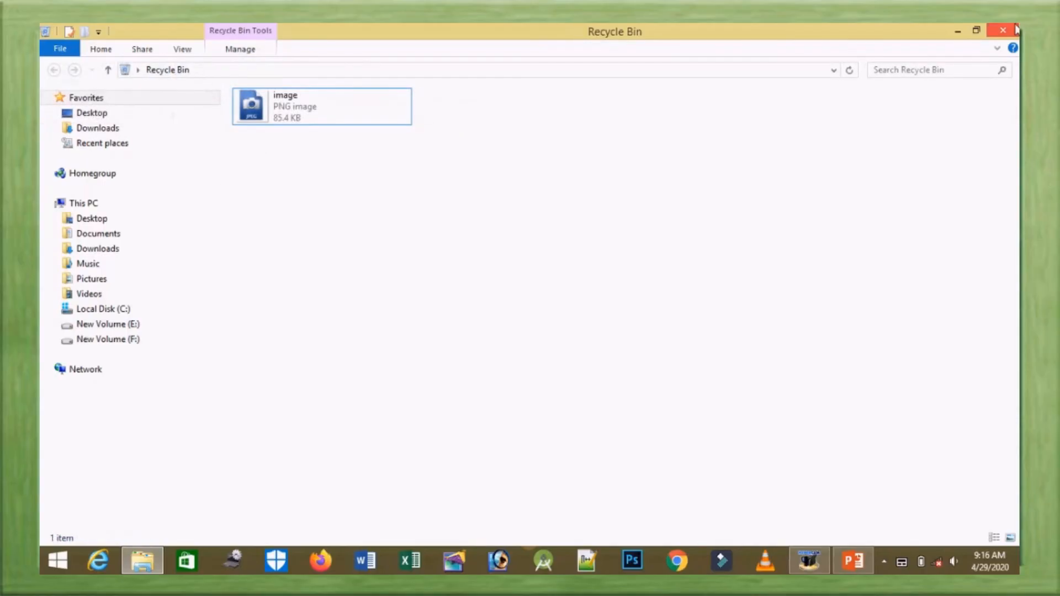
click(1003, 29)
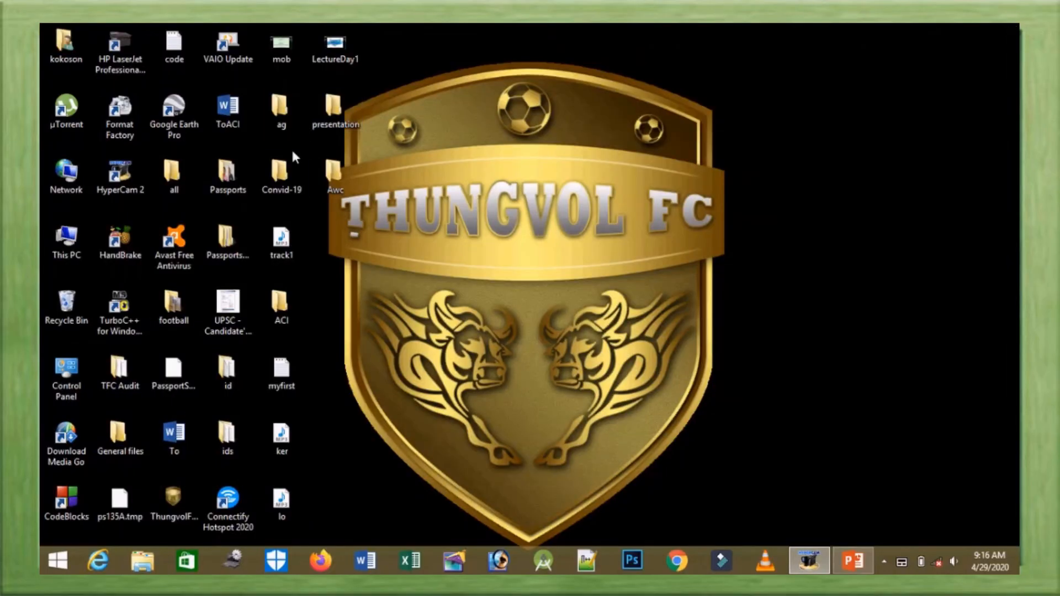
click(335, 172)
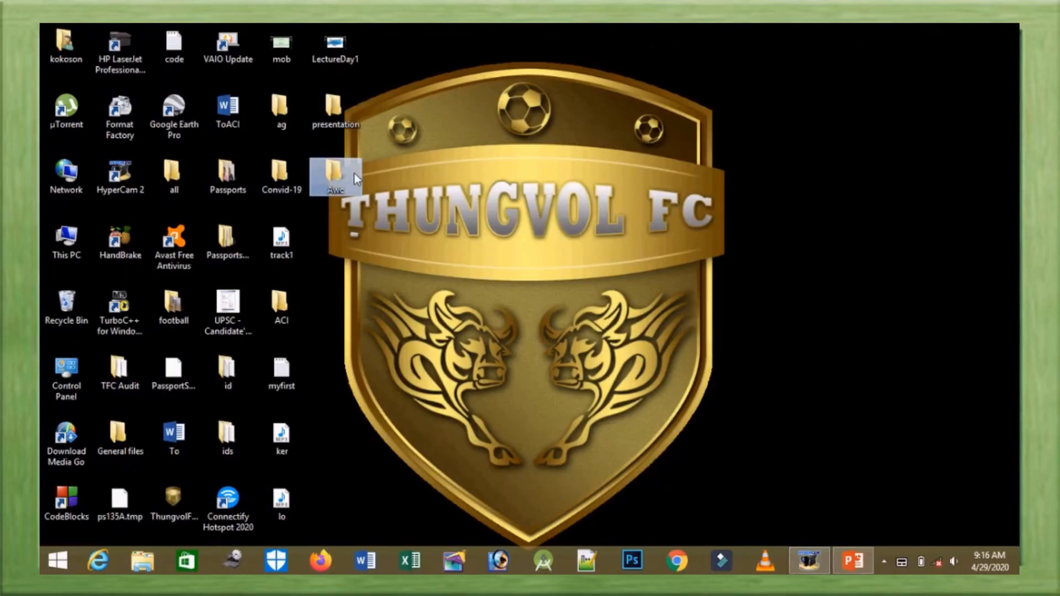